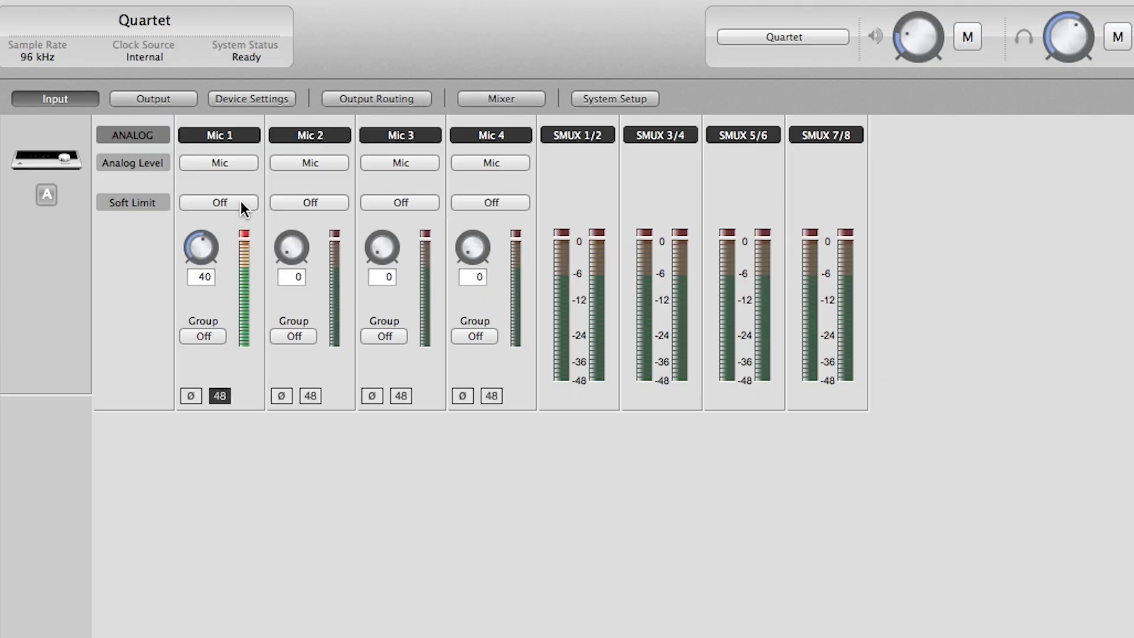
Step: Toggle Mic 1's soft limit on and then back off in Maestro 2
click(218, 202)
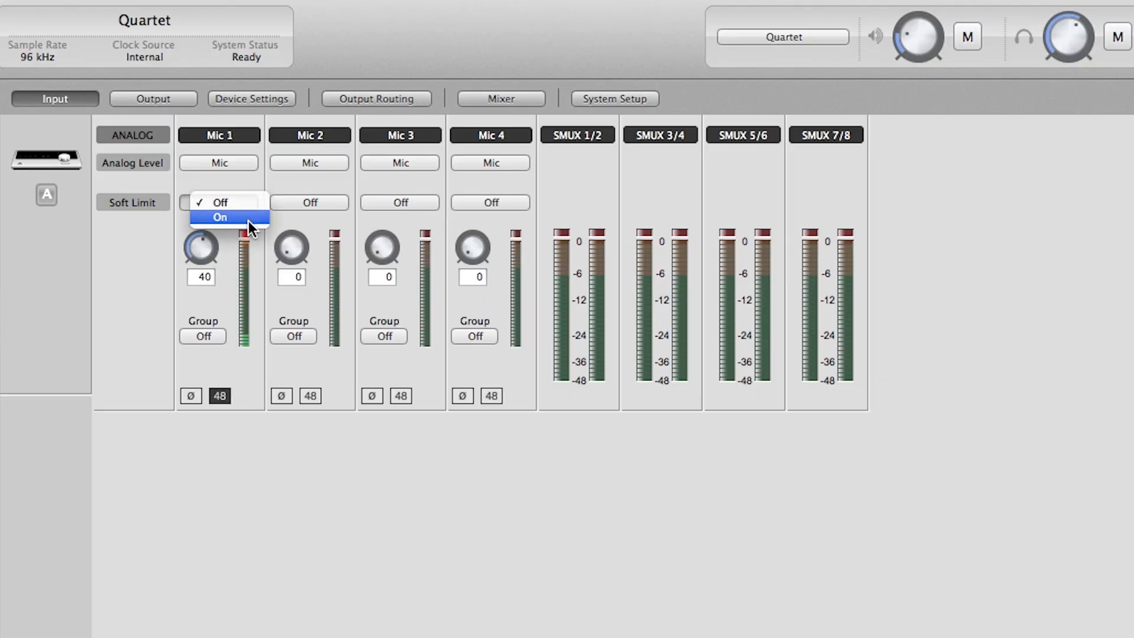
click(220, 216)
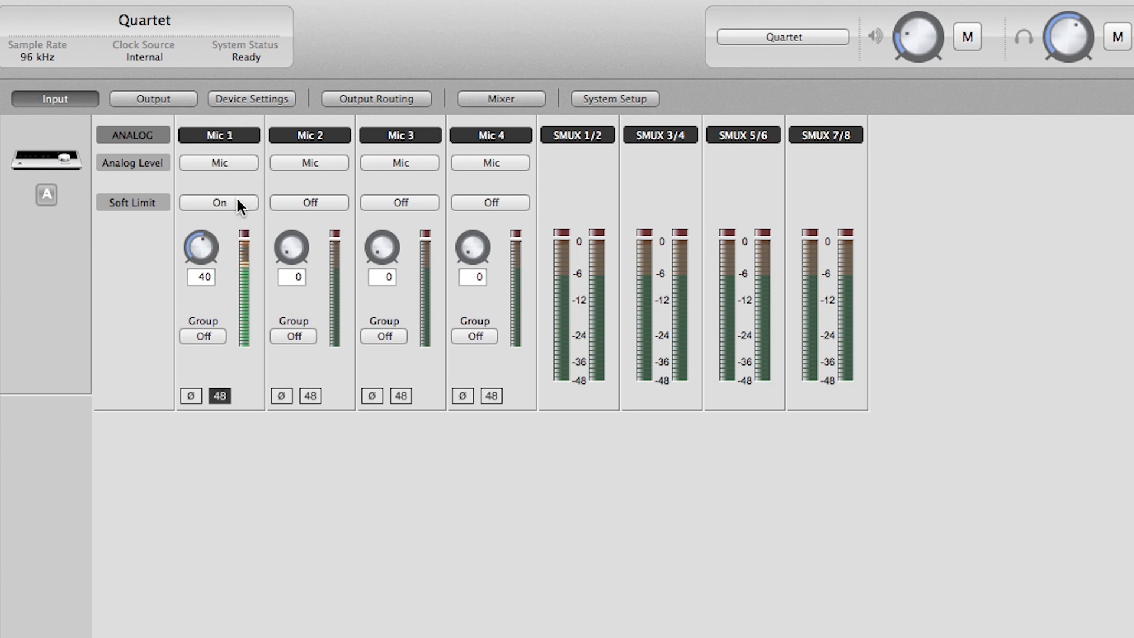
click(219, 203)
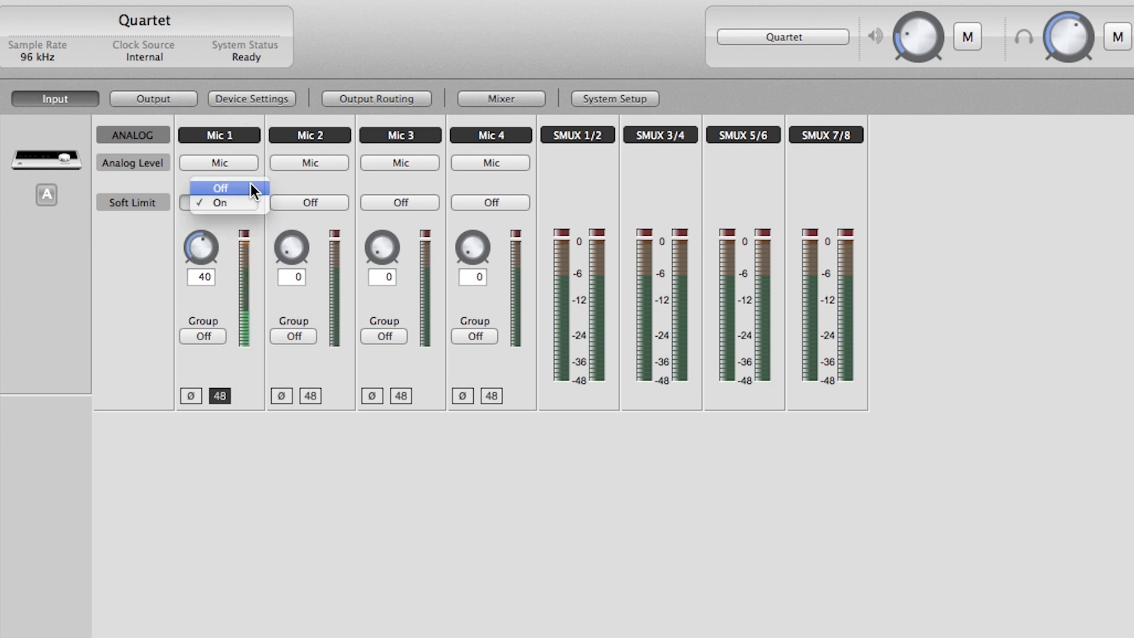
click(219, 188)
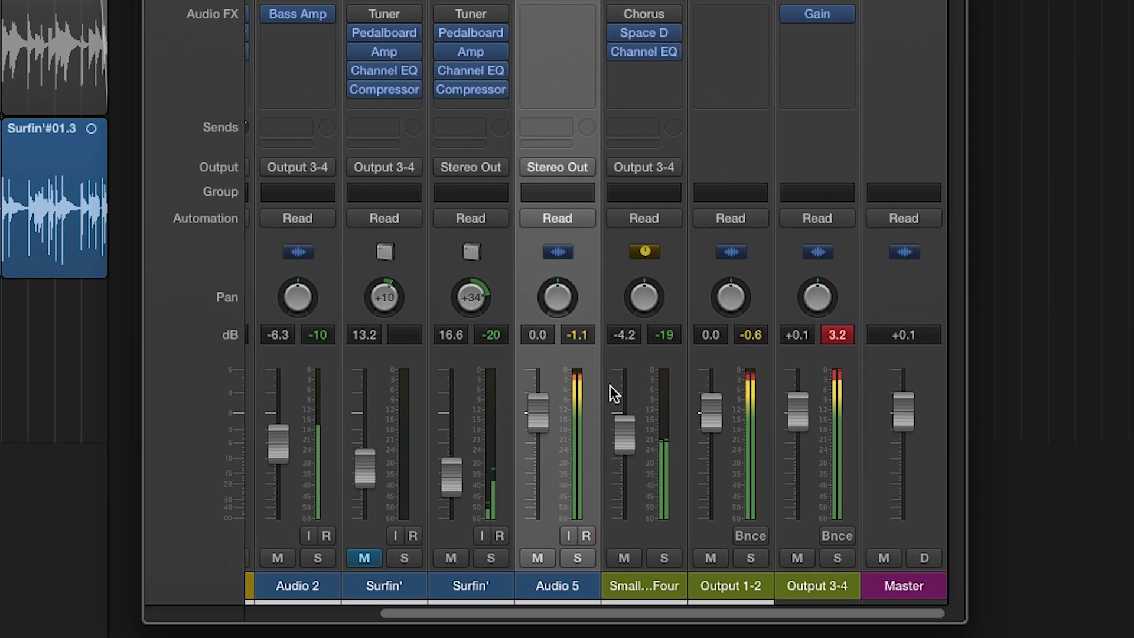
Step: Insert a Utility I/O plug-in on Output 1-2 with its output routed to lines 3-4
click(576, 535)
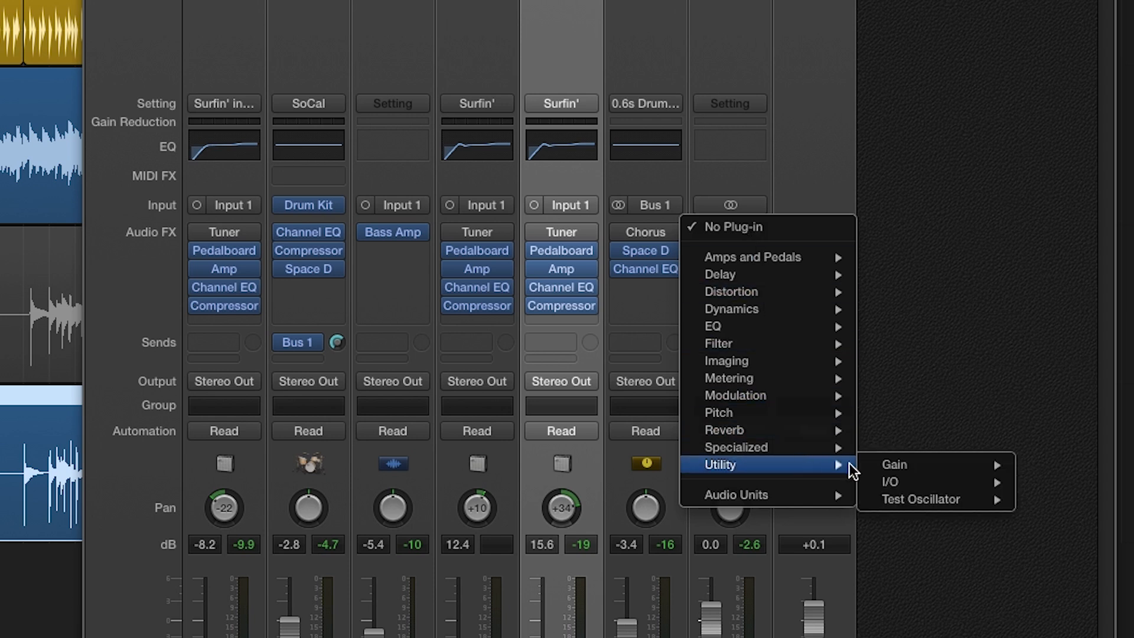
click(891, 482)
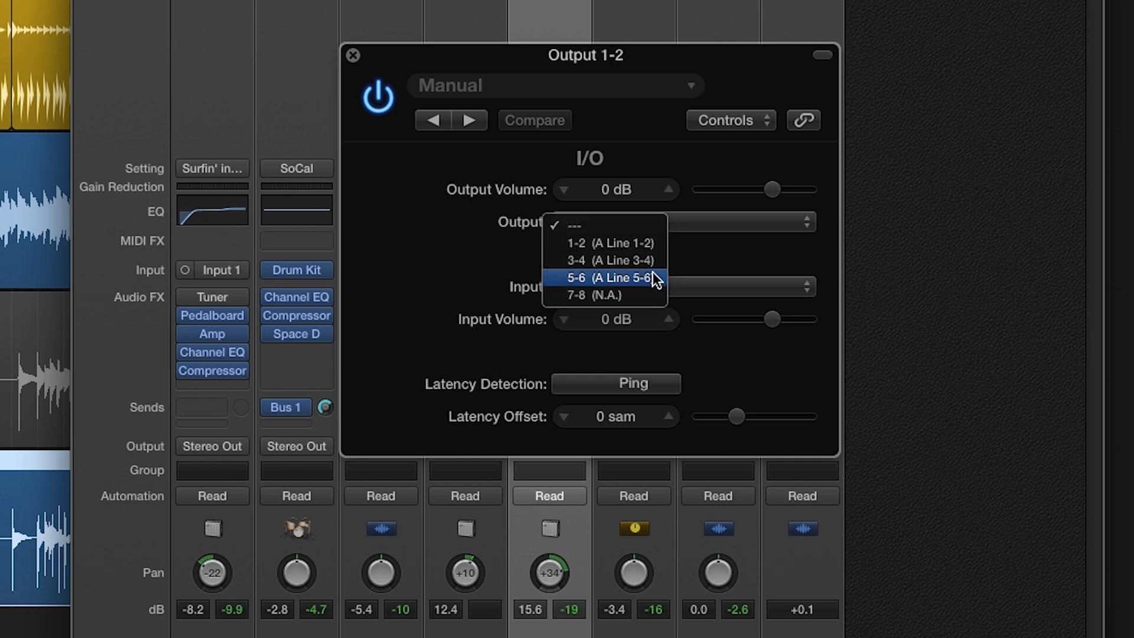
click(609, 261)
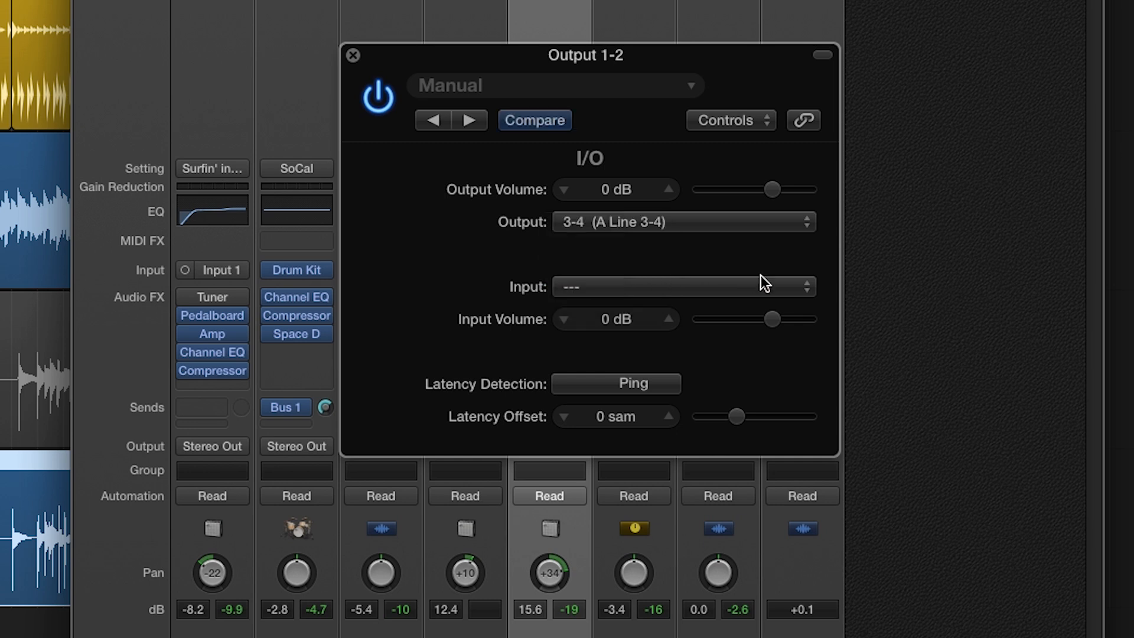
click(680, 286)
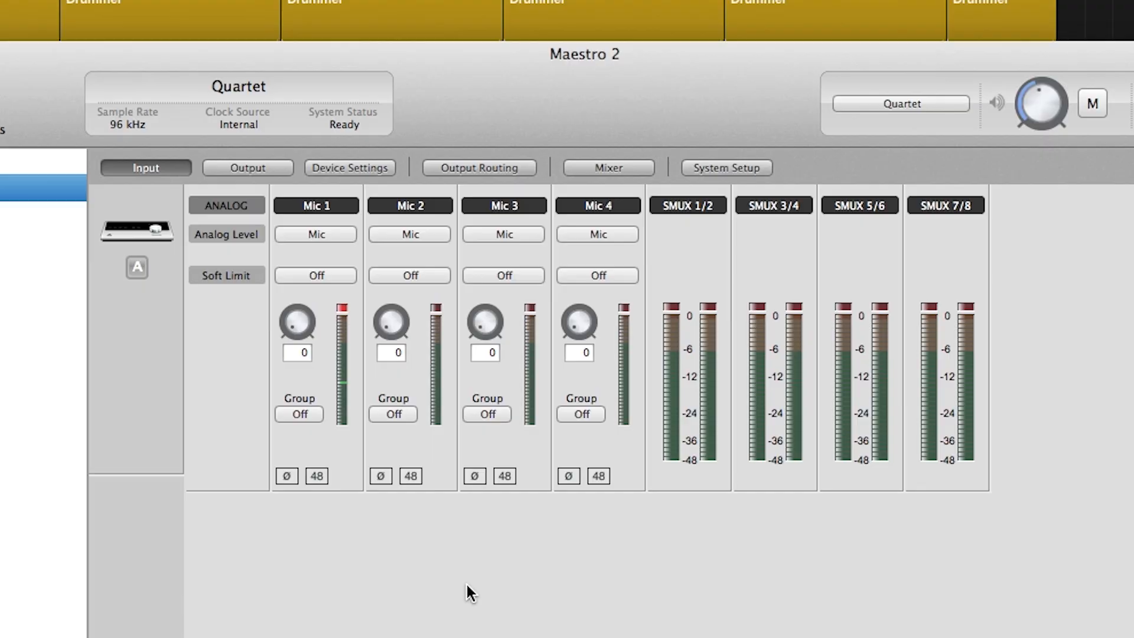
Step: Set Maestro inputs 1 and 2 to +4 dBu line level with Soft Limit on
click(315, 233)
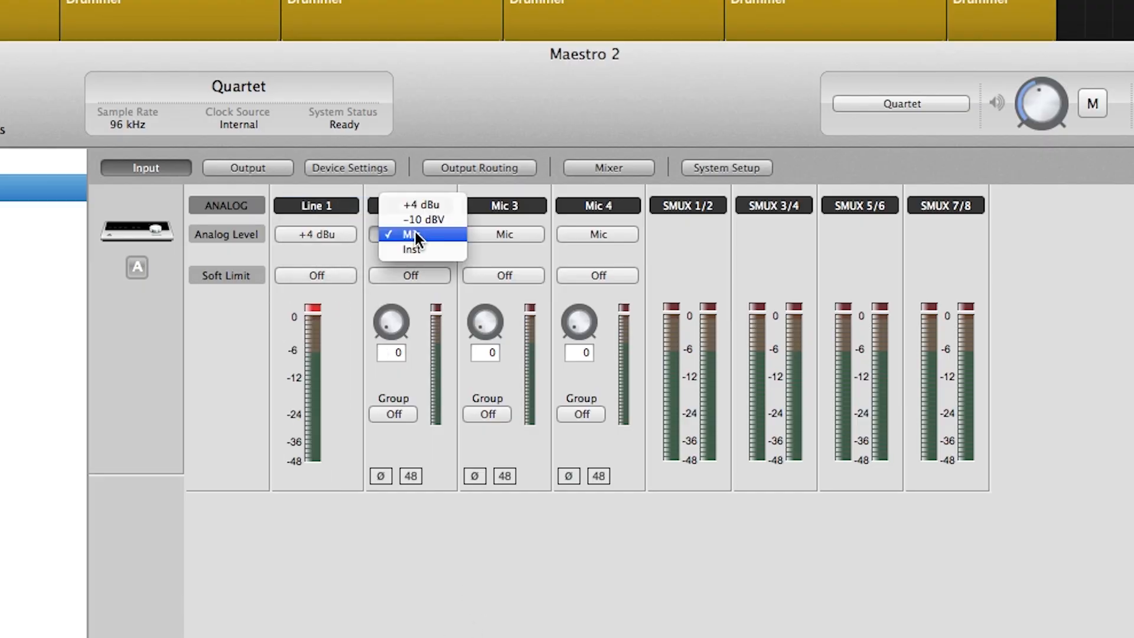
click(428, 234)
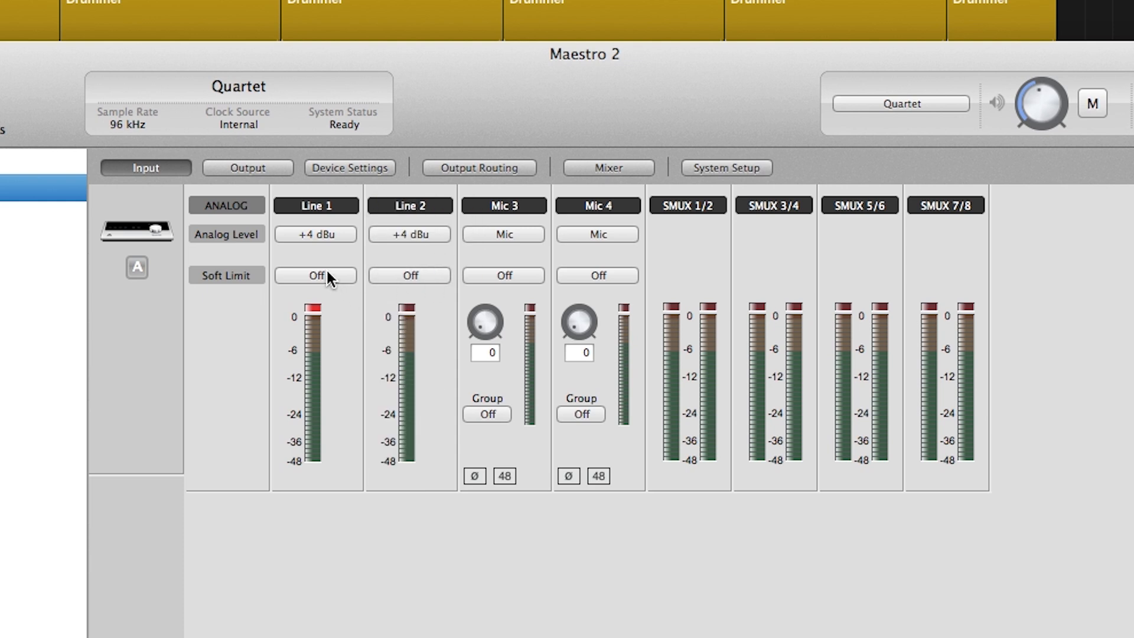
click(408, 275)
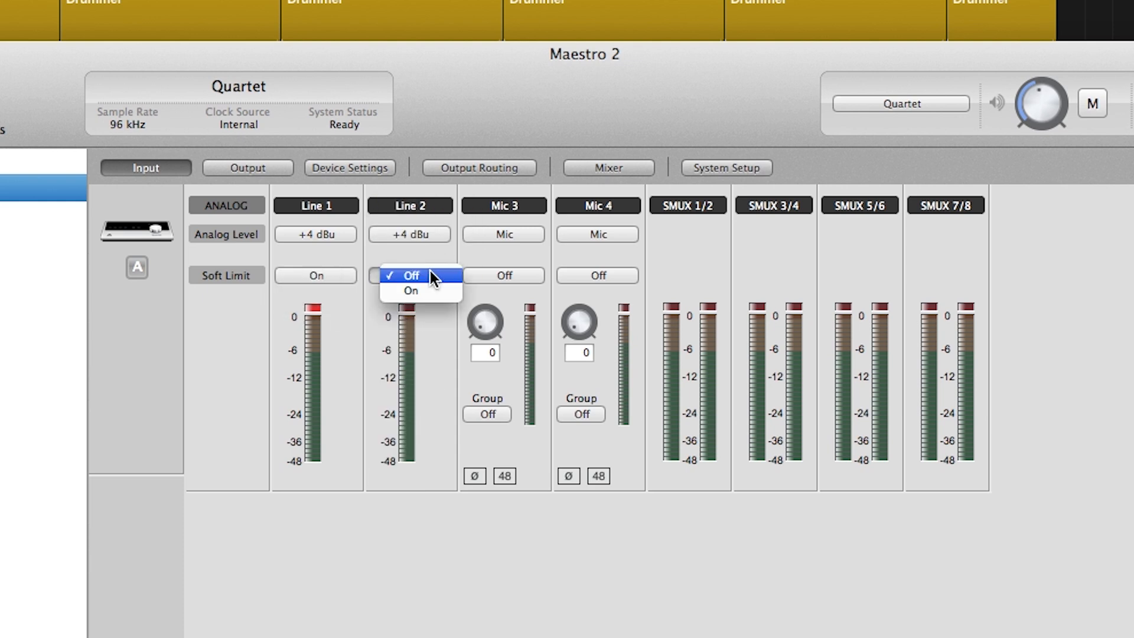
click(410, 291)
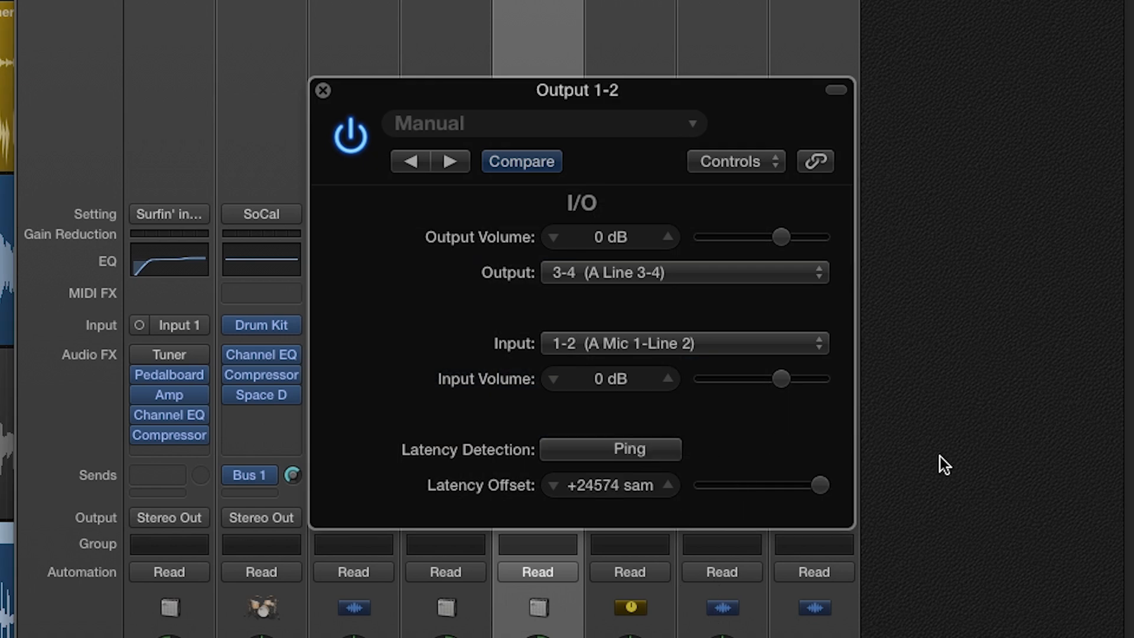
Step: Close the Output 1-2 I/O plug-in window to return to the full mixer
click(322, 90)
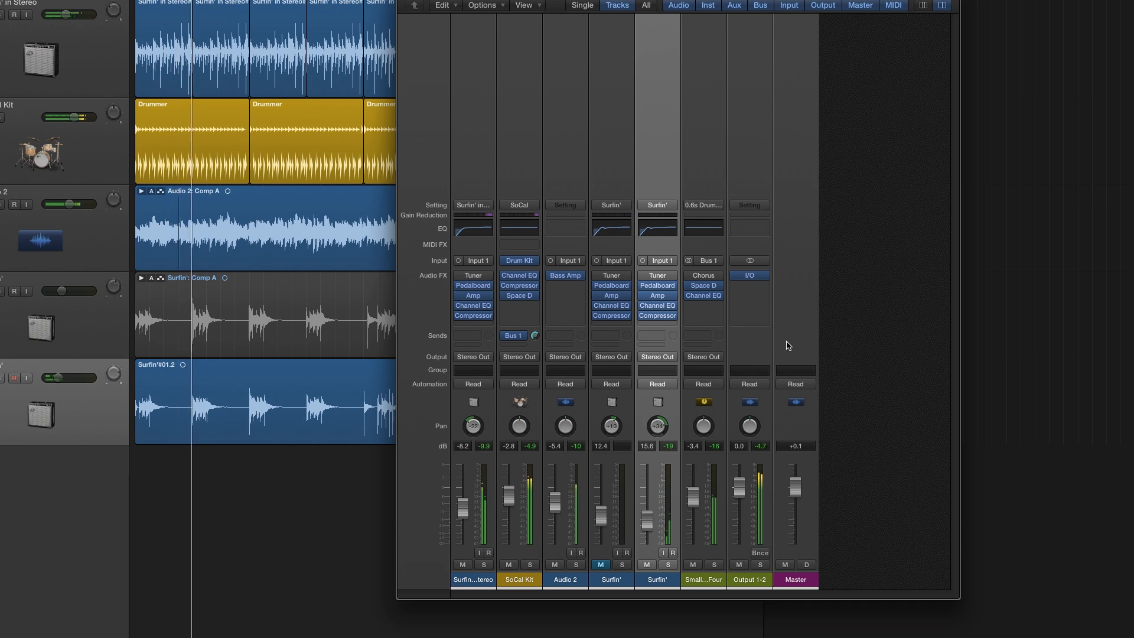
Step: Add a stereo Gain plug-in above I/O, boosting to +6.1 dB then returning to 0 dB
click(749, 274)
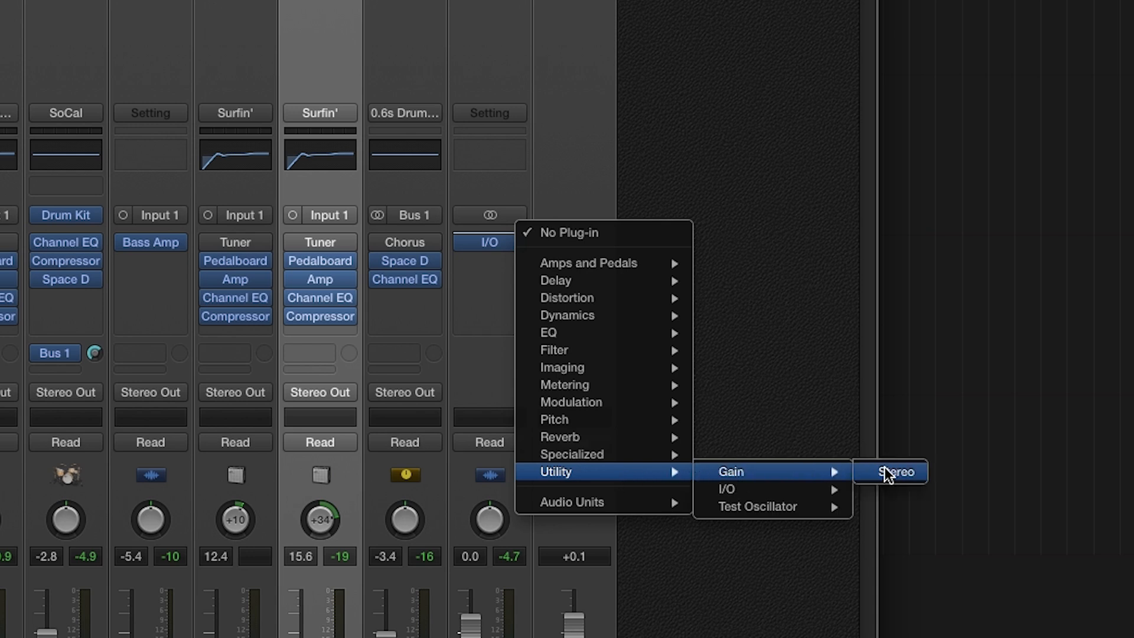
click(891, 471)
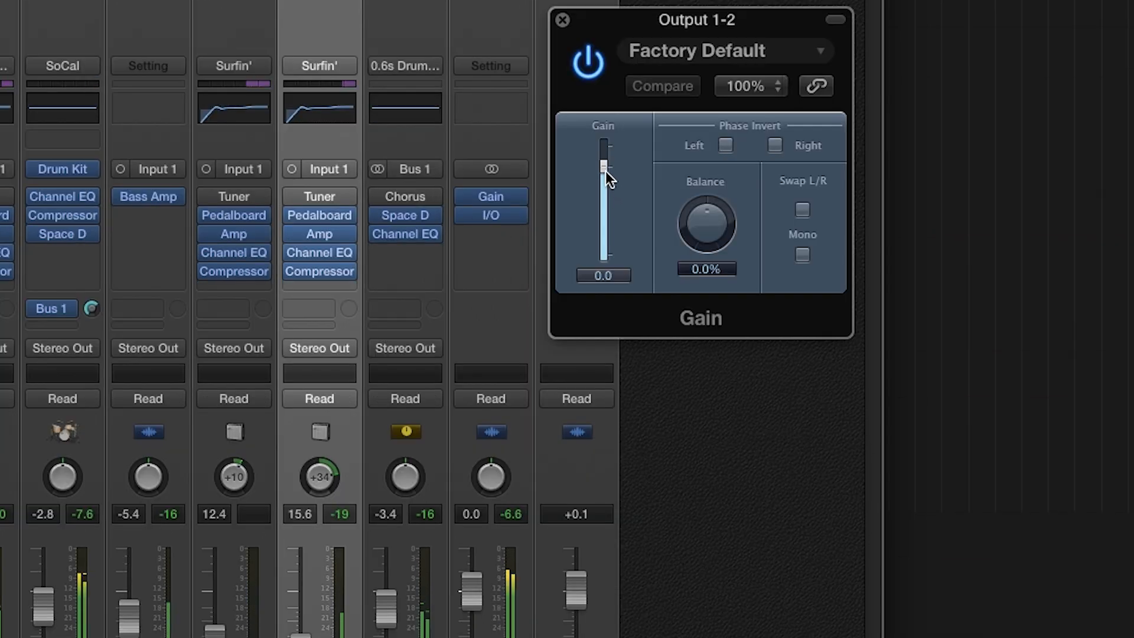
drag(604, 167, 603, 154)
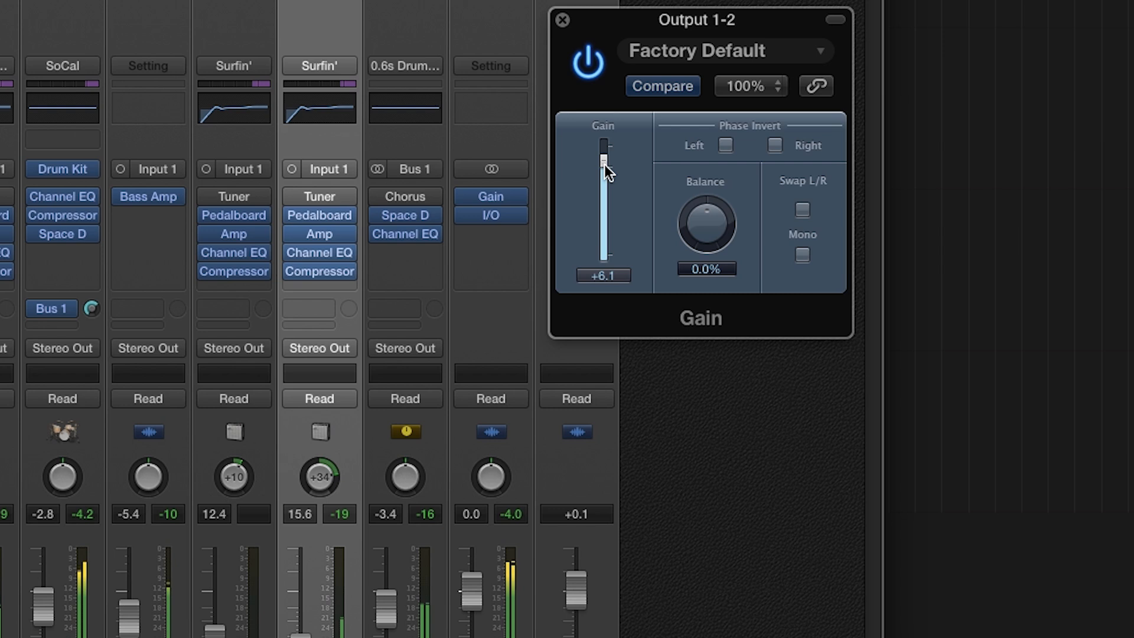
drag(602, 159, 602, 152)
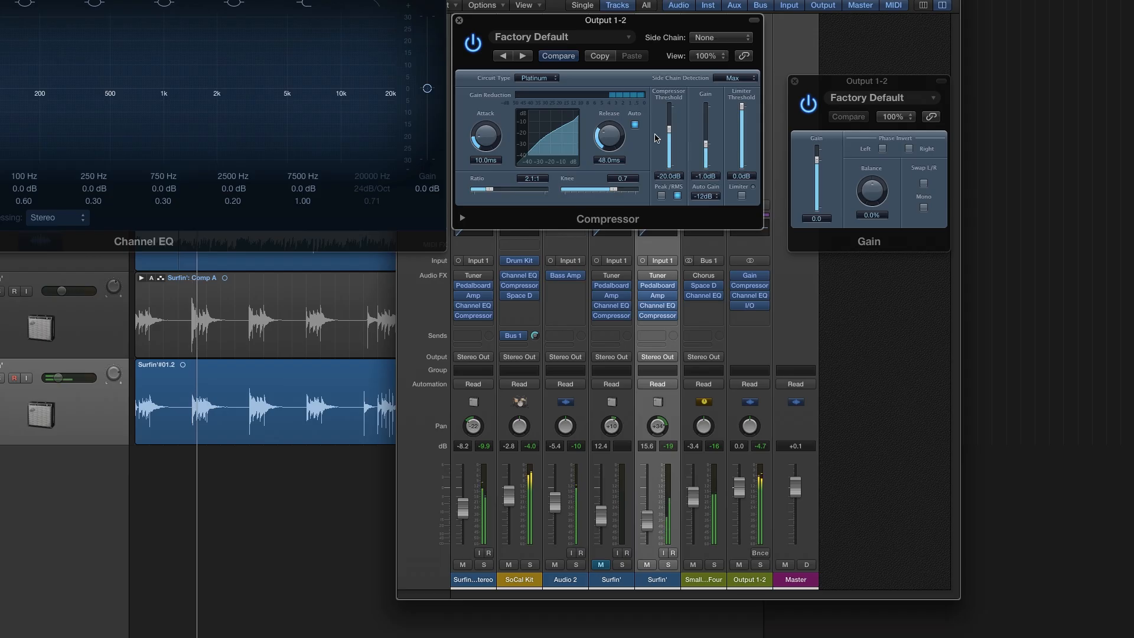
Step: Raise the compressor threshold to -12.5 dB and select the 250 Hz Channel EQ band
drag(667, 139, 667, 126)
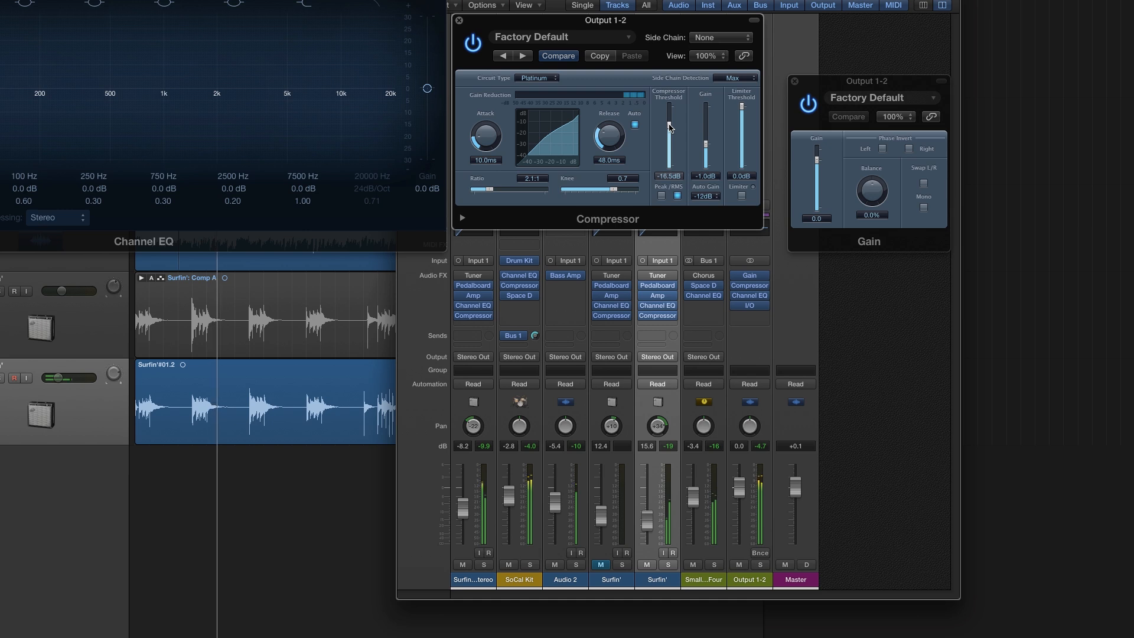
click(93, 181)
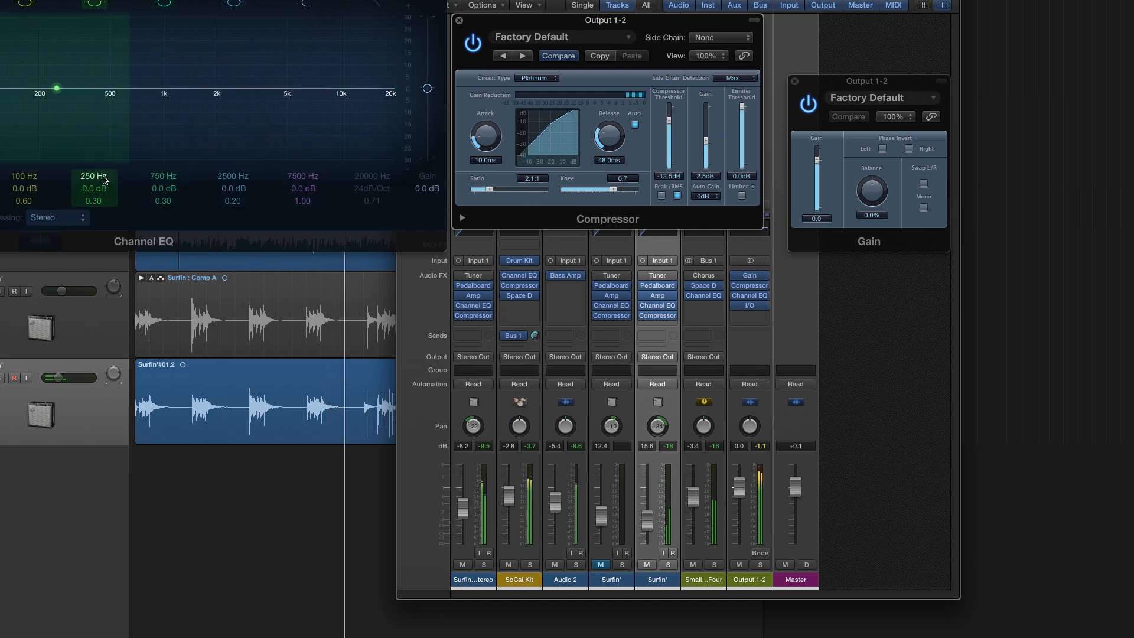